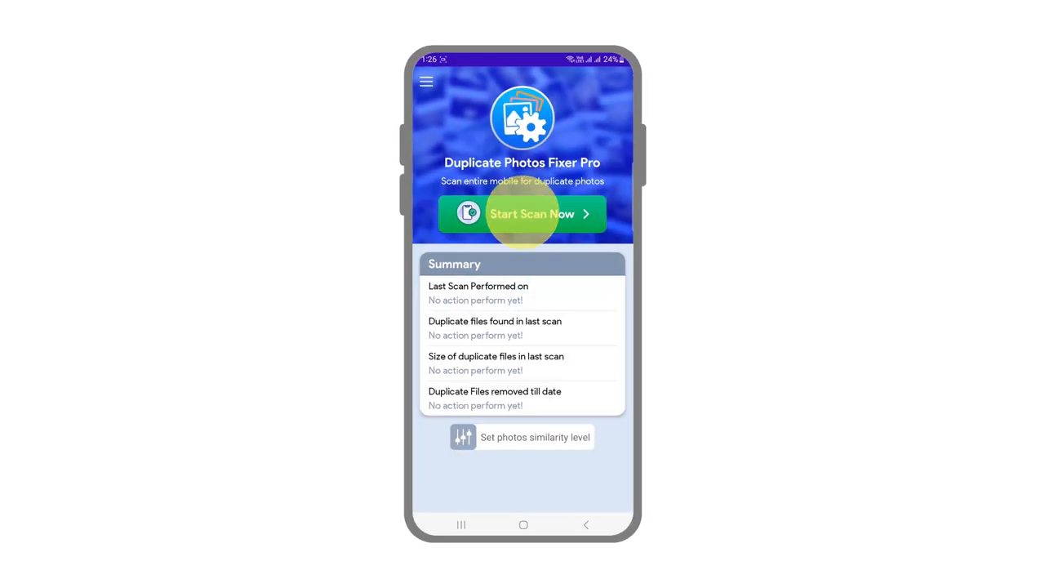
# - Scan the whole phone for duplicate photos, listing groups with 1023 of 1956 marked
pyautogui.click(523, 212)
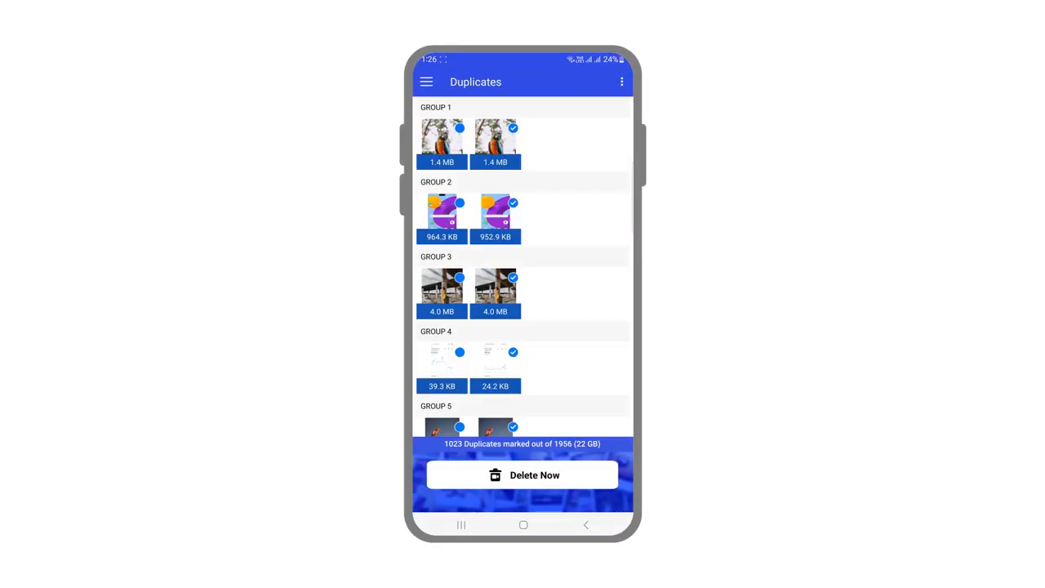
# - Review the duplicate groups and request deletion of the 1023 marked duplicates
pyautogui.scroll(-3)
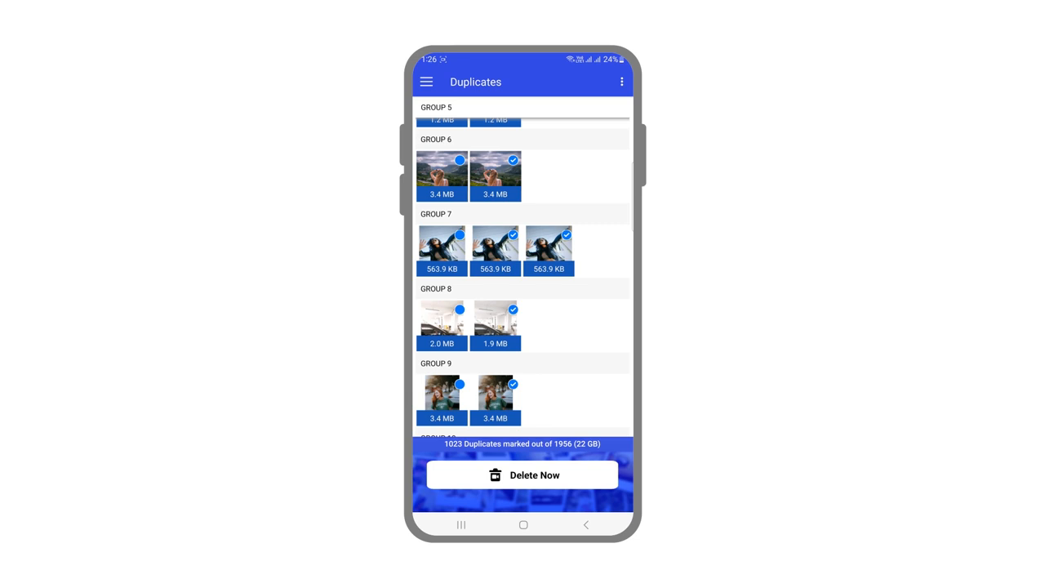
pyautogui.click(522, 474)
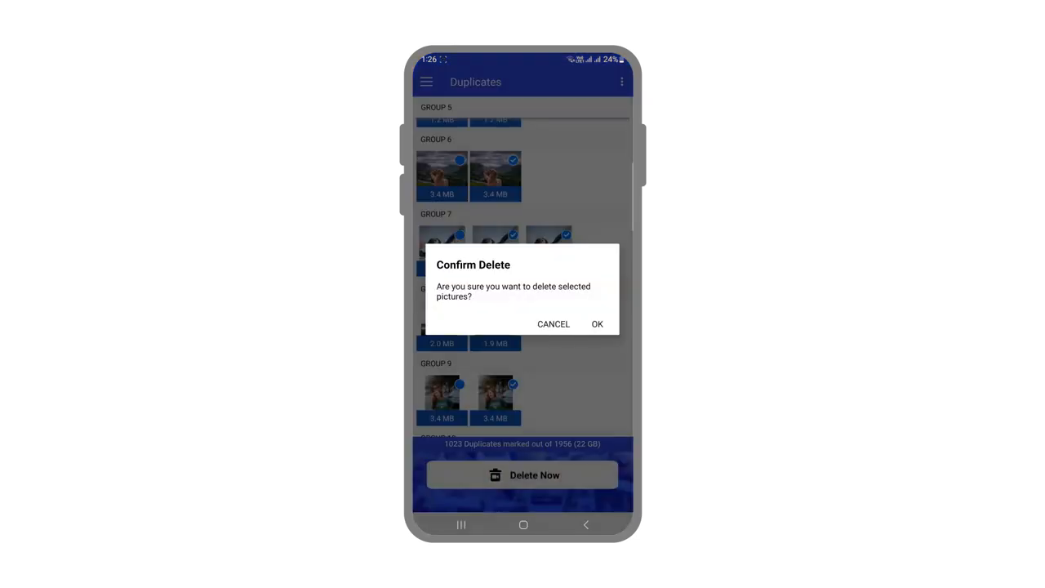
# - Confirm the deletion, recovering 22 GB, and dismiss the Space Recovered summary to see 43 GB available
pyautogui.click(597, 323)
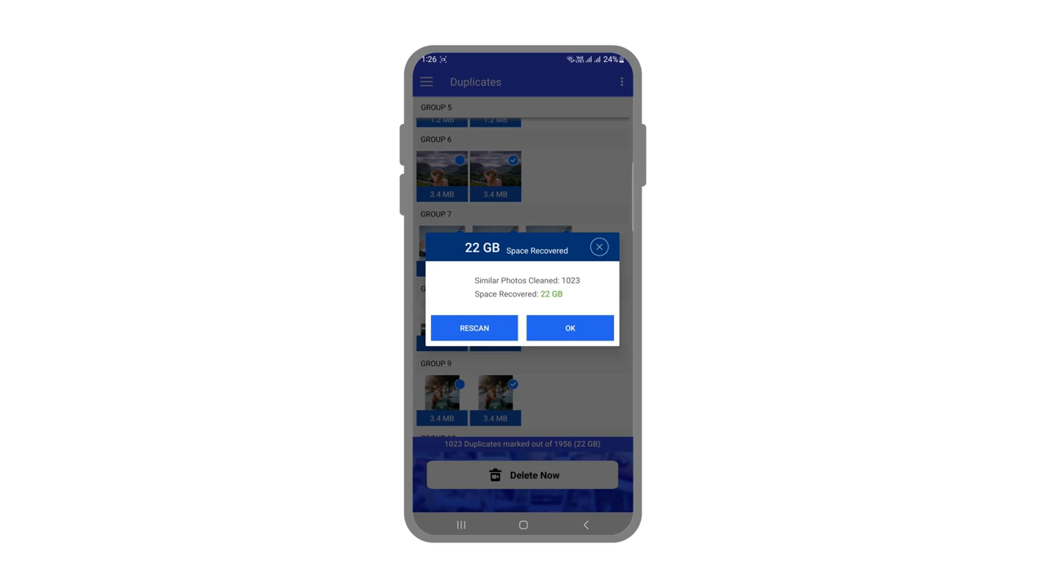
pyautogui.click(569, 327)
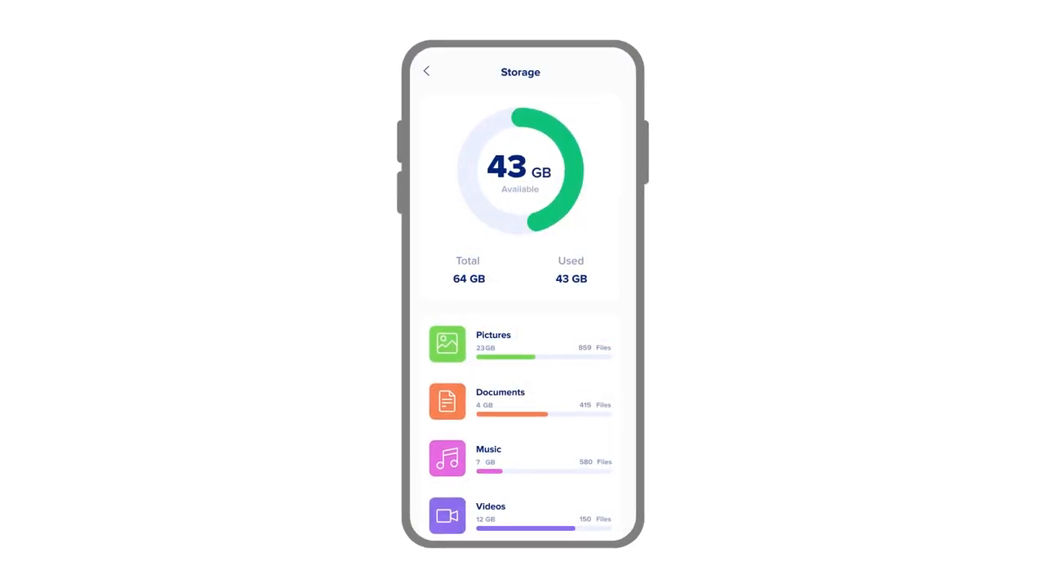